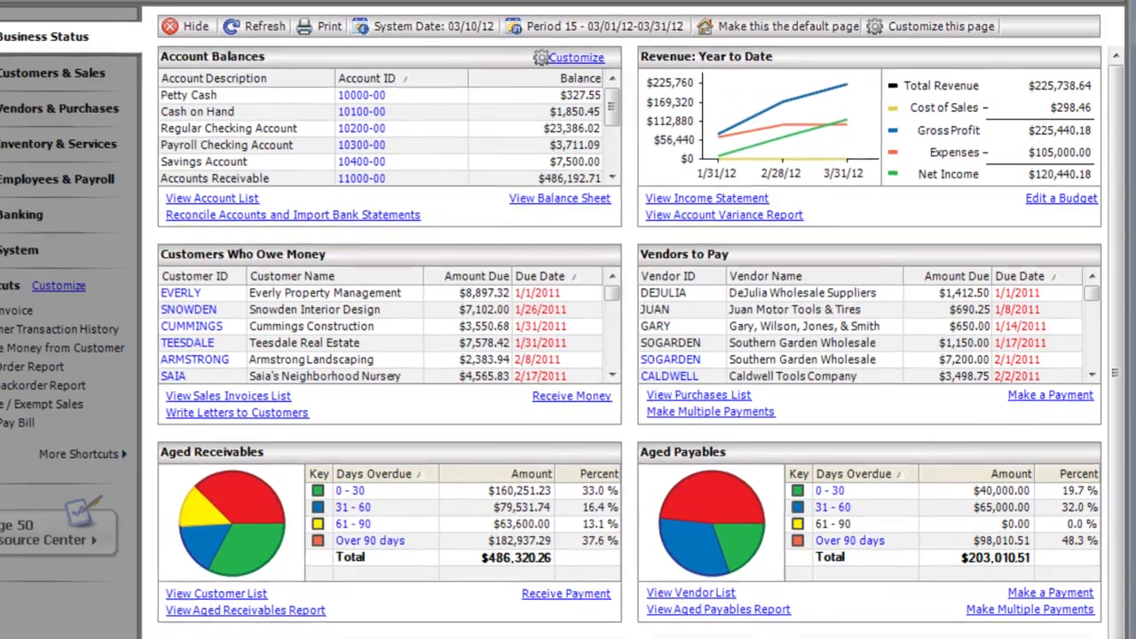
Leave Business Status and show the Customers & Sales center with customer balances.
scroll(down, 3)
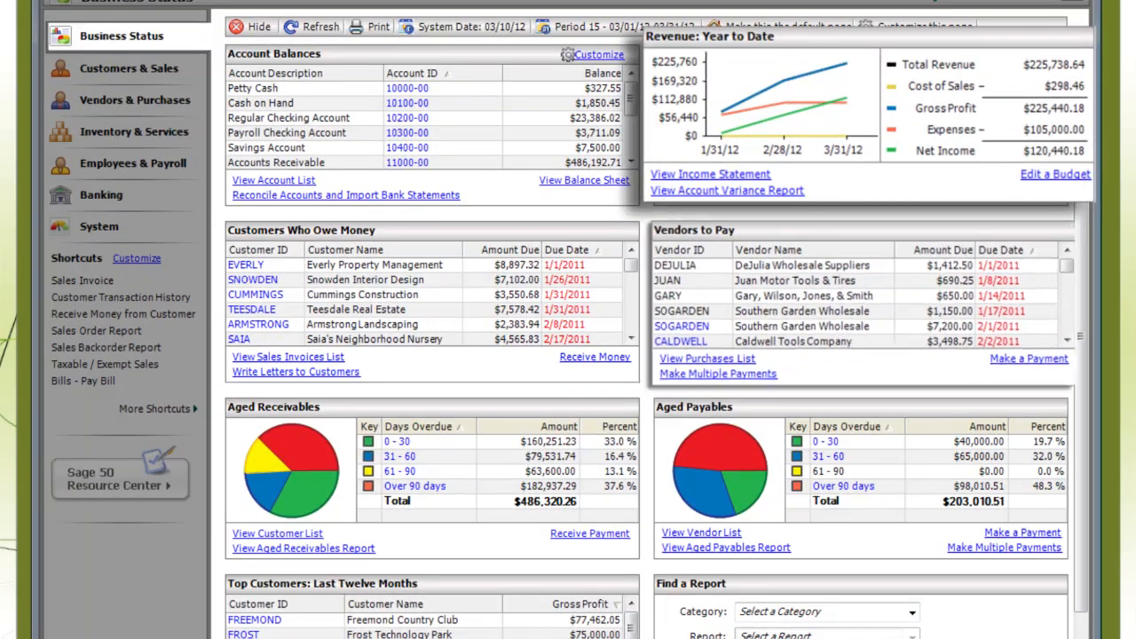
click(115, 68)
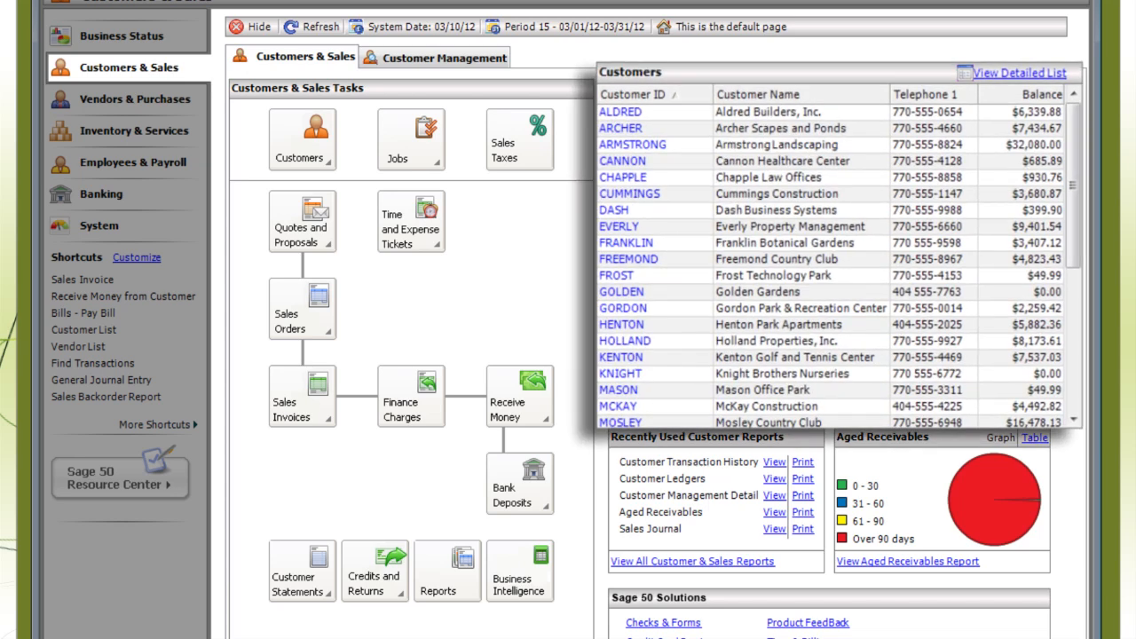
View Vendors & Purchases, then finish on the Employees & Payroll center.
click(134, 98)
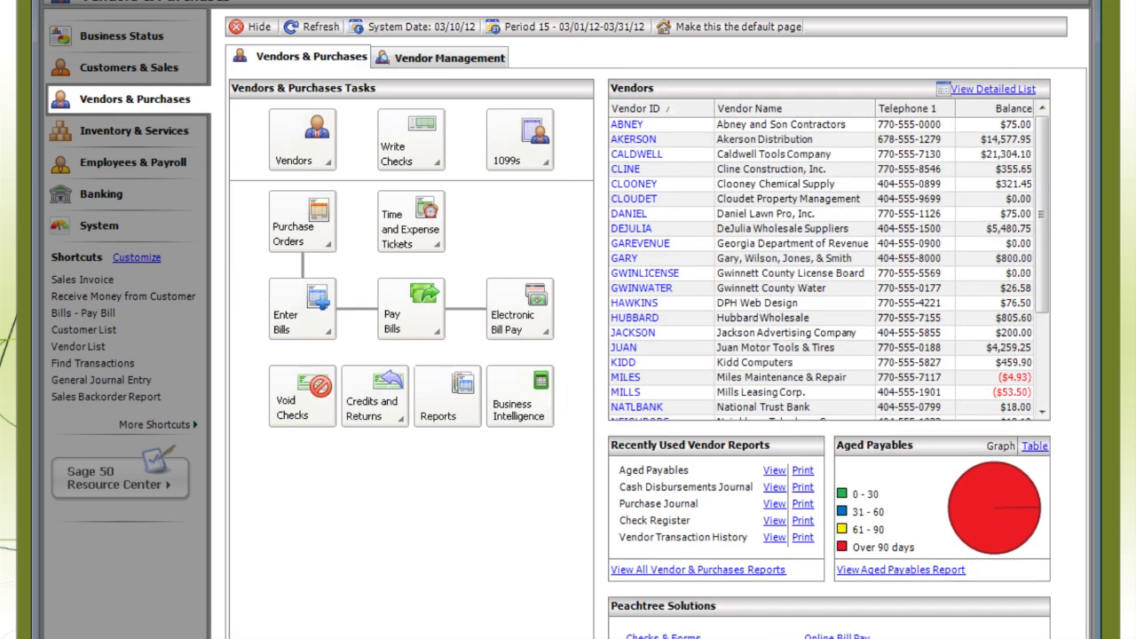
mouse_move(301, 221)
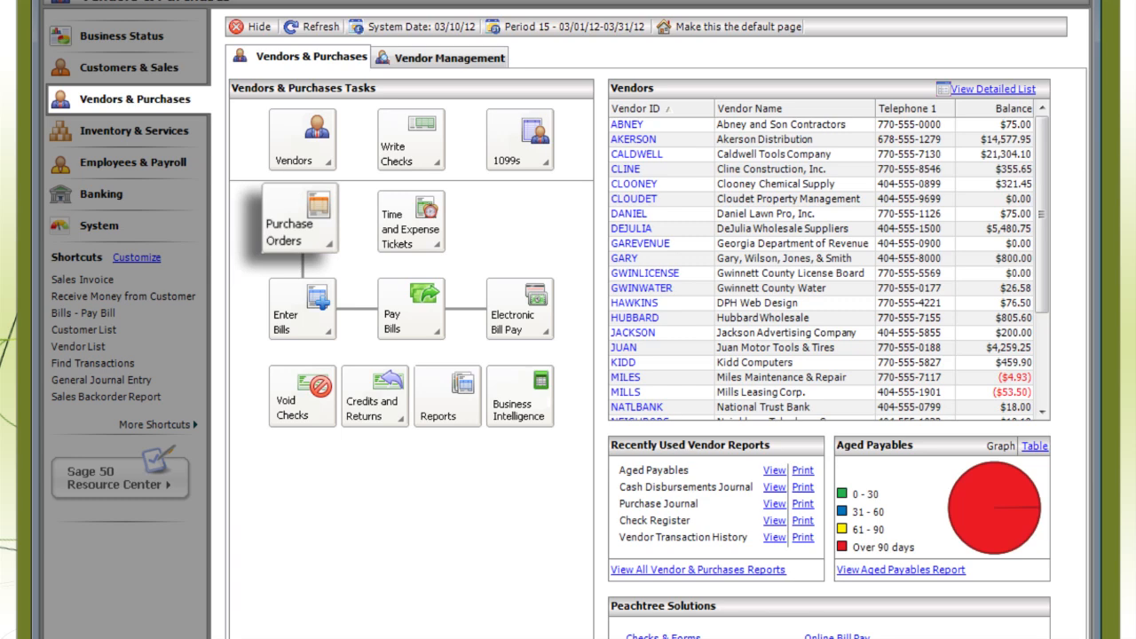
mouse_move(410, 308)
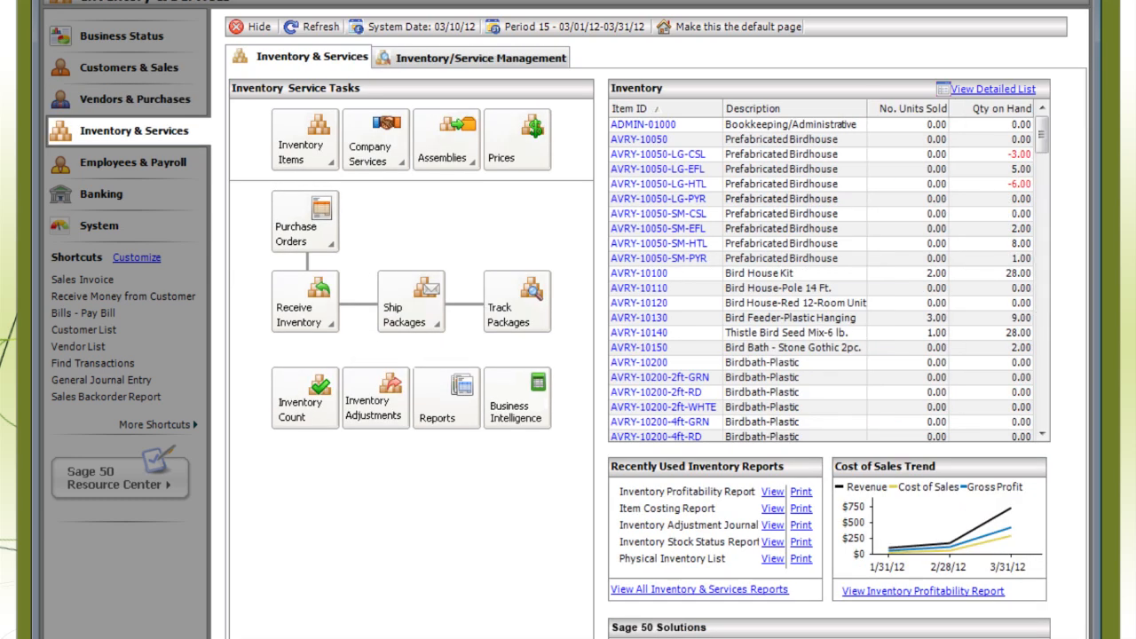
mouse_move(519, 144)
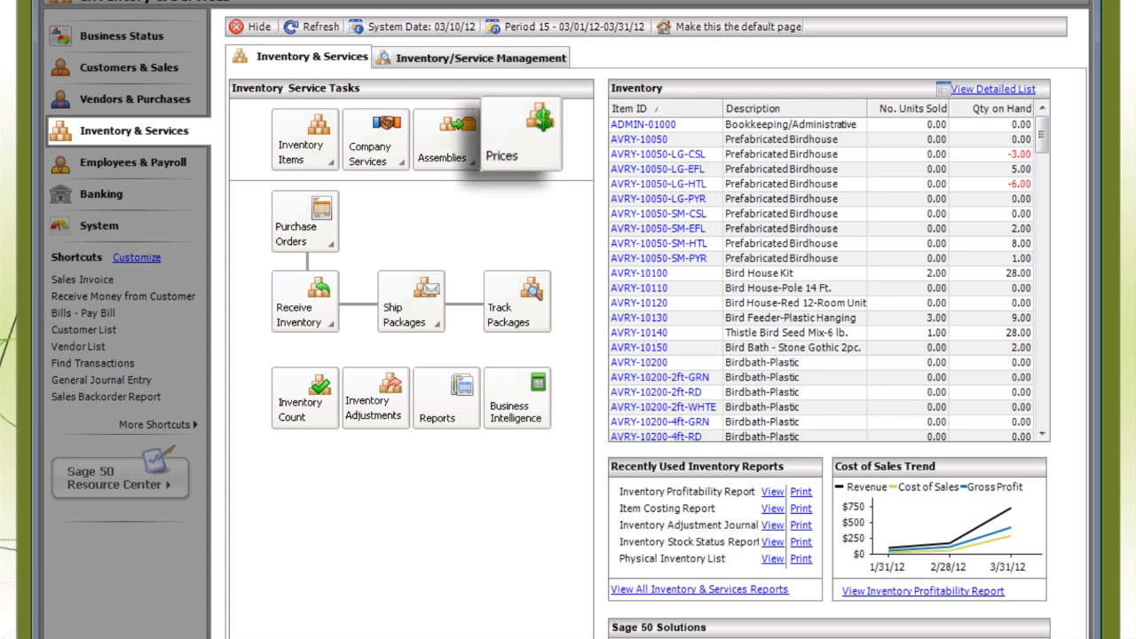
mouse_move(515, 310)
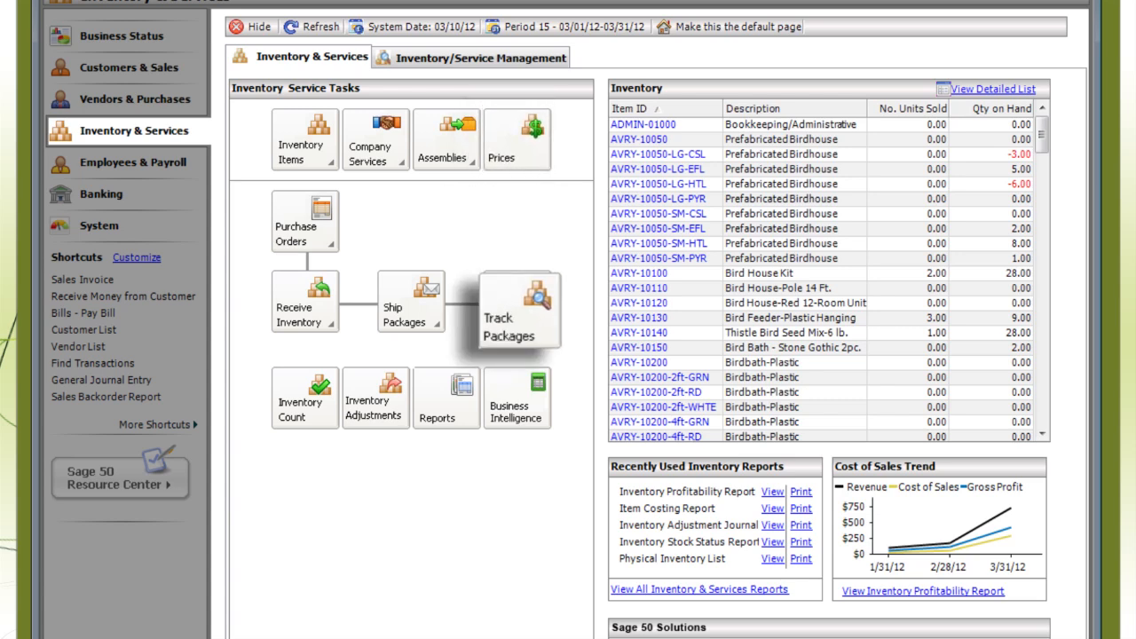
click(131, 162)
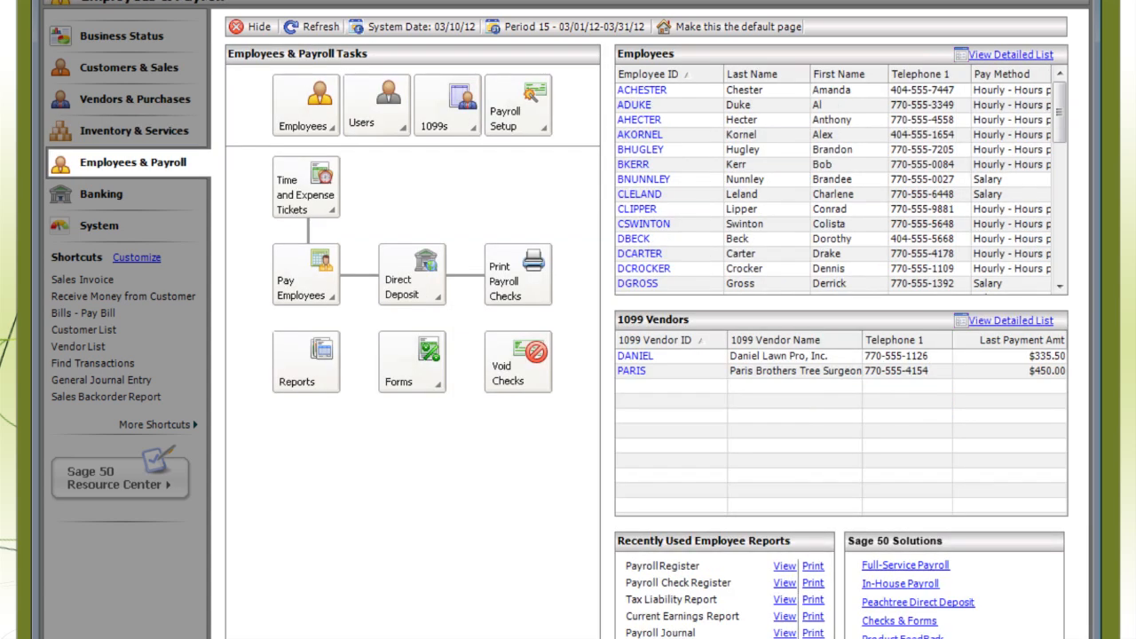
mouse_move(517, 274)
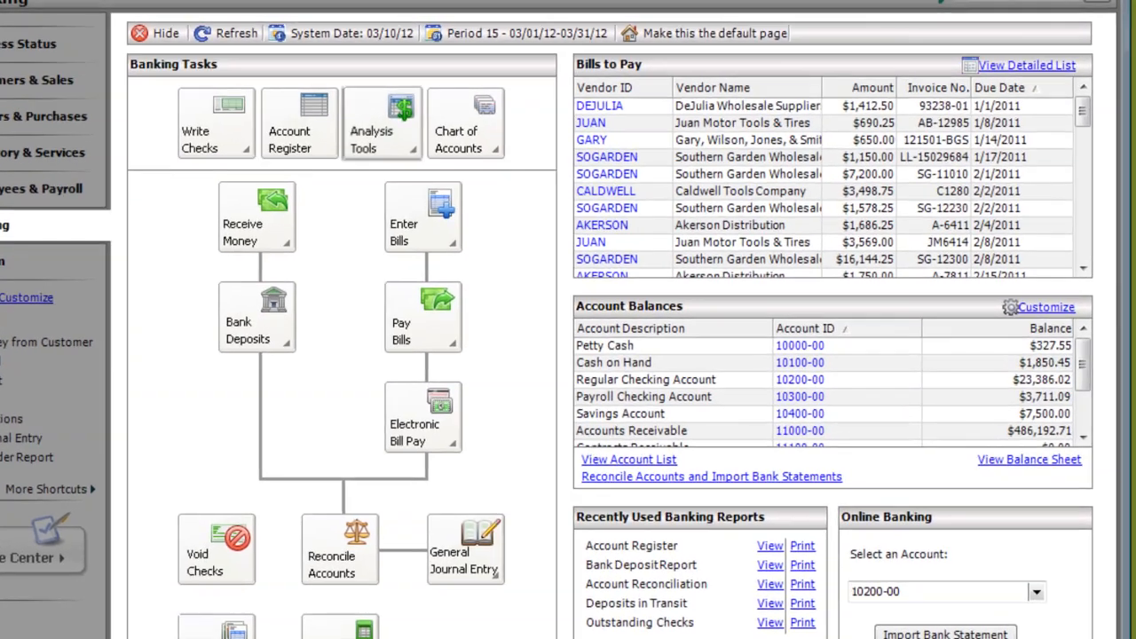
Show the Banking center, then bring up a blank Maintain Customers window with Customer ID help.
click(382, 124)
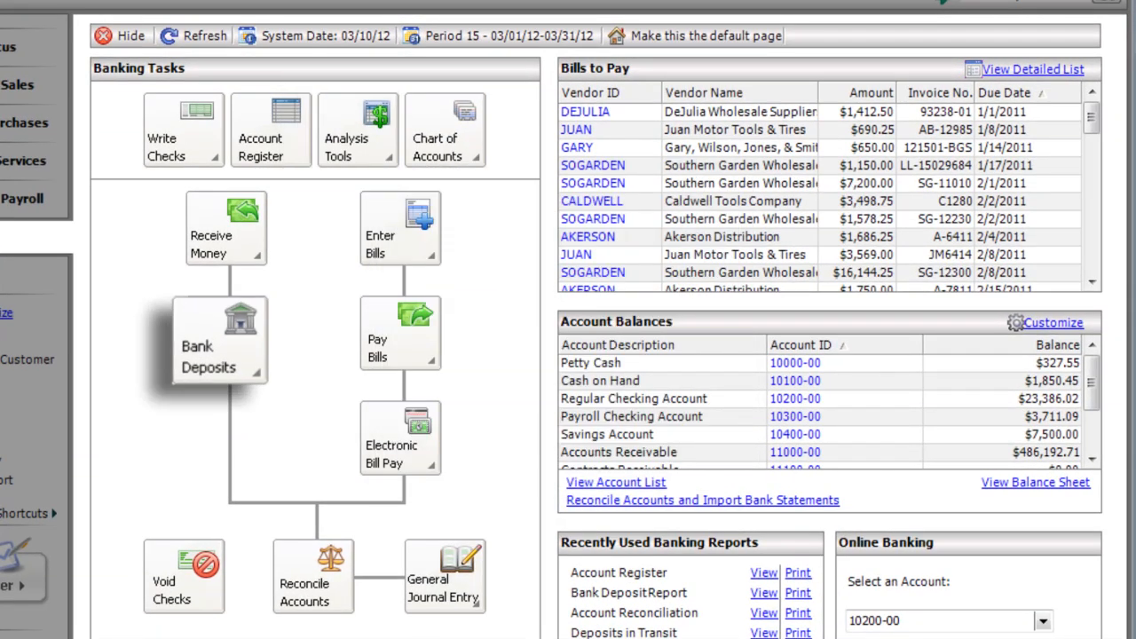
click(78, 220)
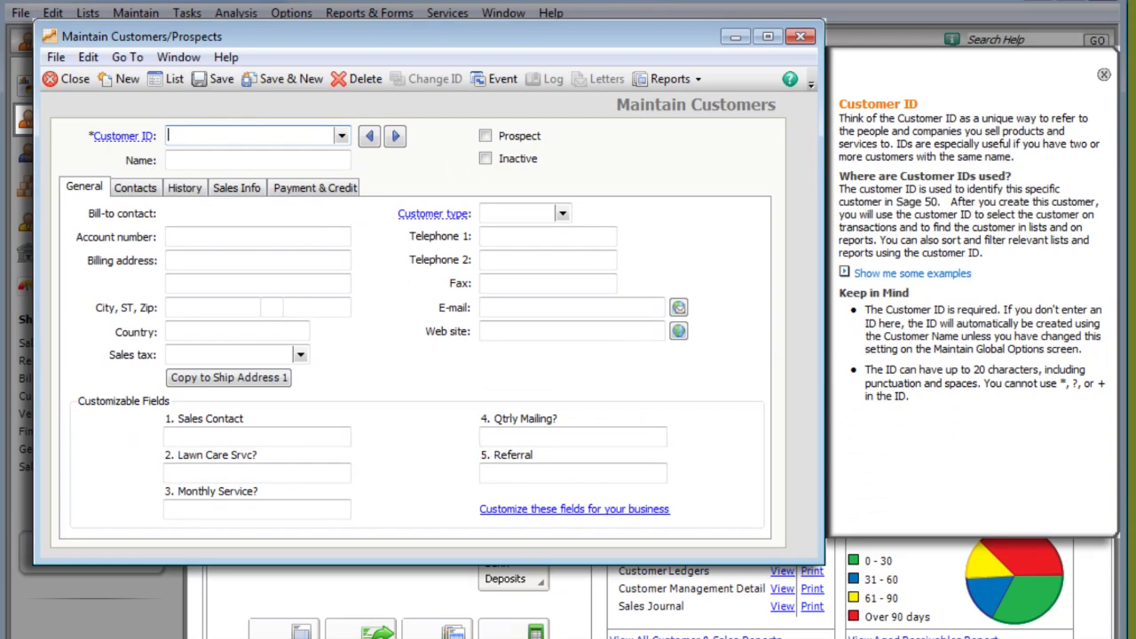
mouse_move(257, 135)
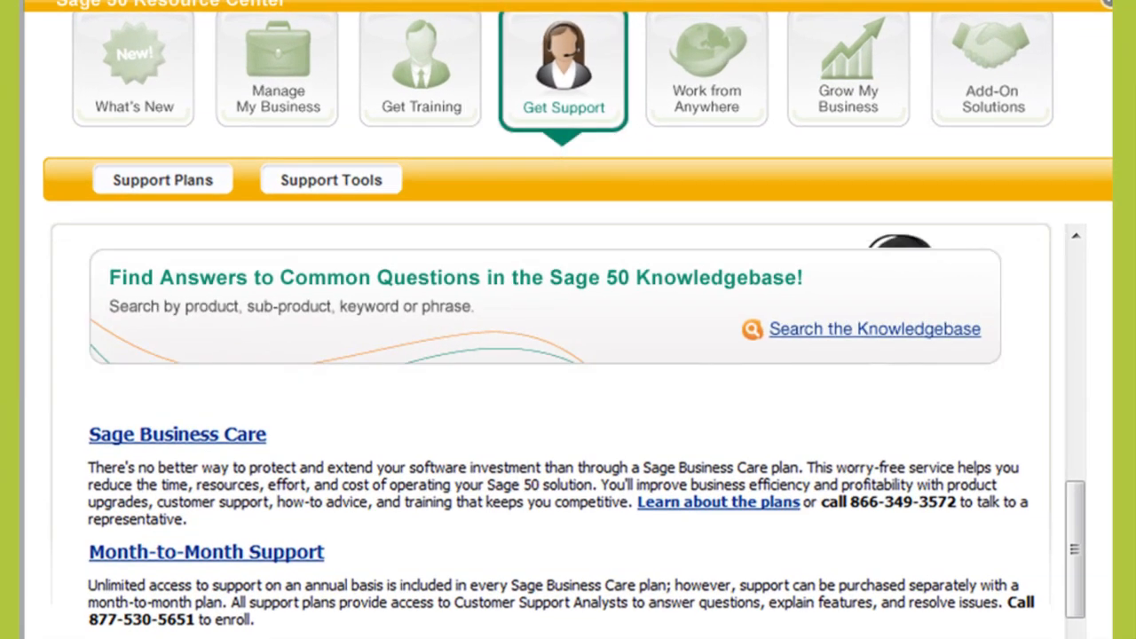
Switch the Resource Center from Get Support to Get Training.
click(421, 63)
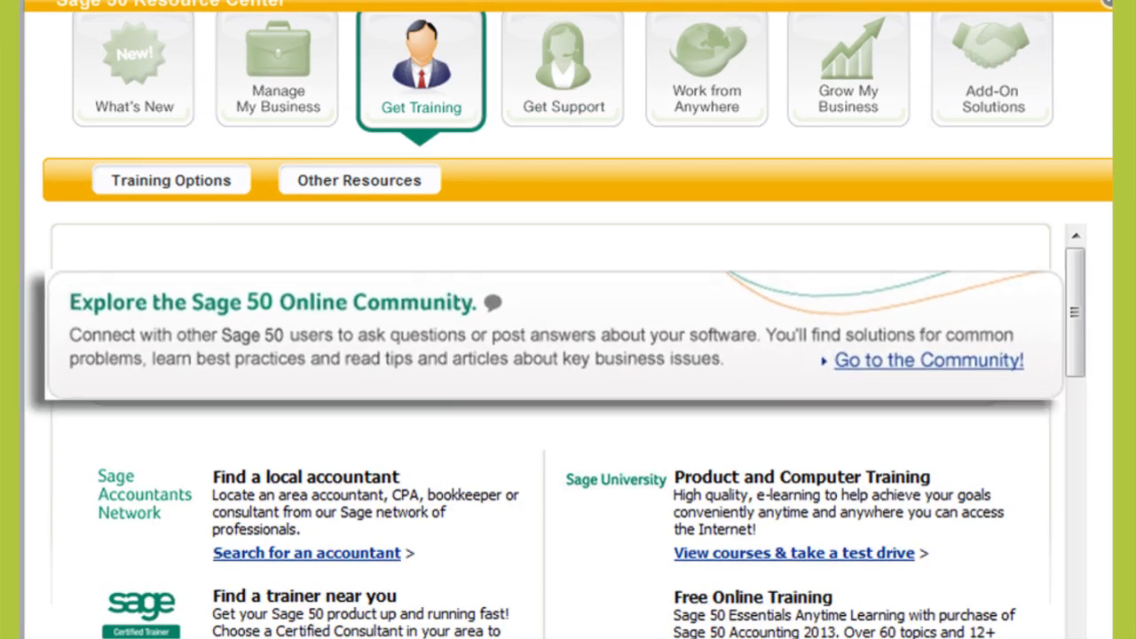